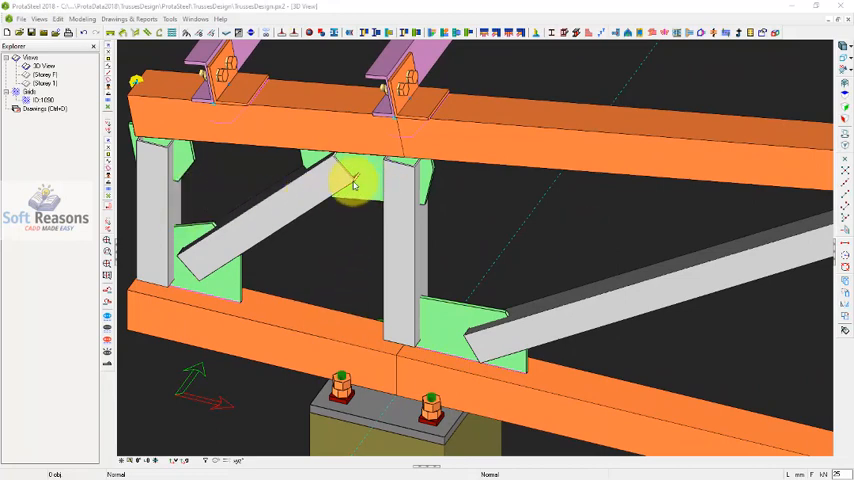
{"action": "mouse_move", "coordinate": [425, 212]}
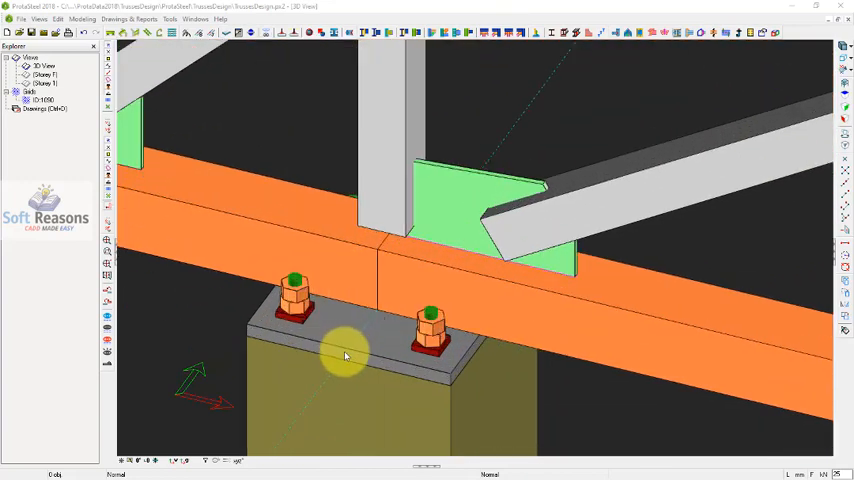
Set the Purlin/Girt Connection macro to Angle Type support and confirm.
{"action": "left_click", "coordinate": [363, 345]}
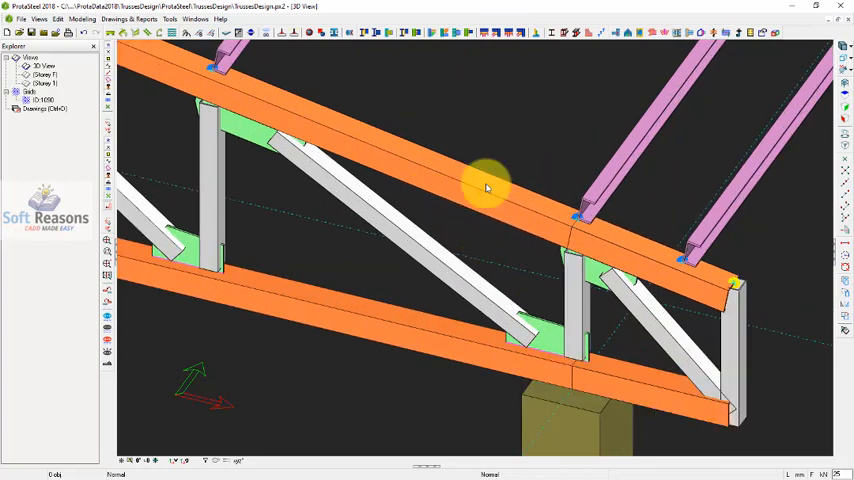
{"action": "mouse_move", "coordinate": [665, 177]}
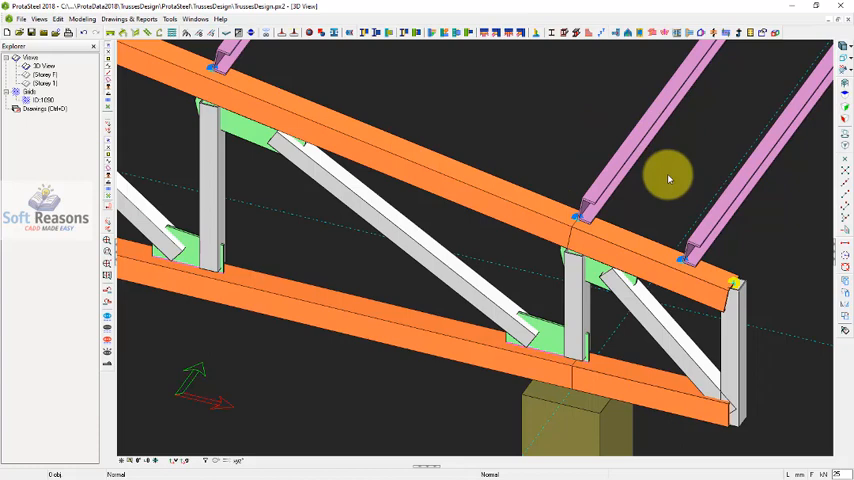
{"action": "mouse_move", "coordinate": [645, 70]}
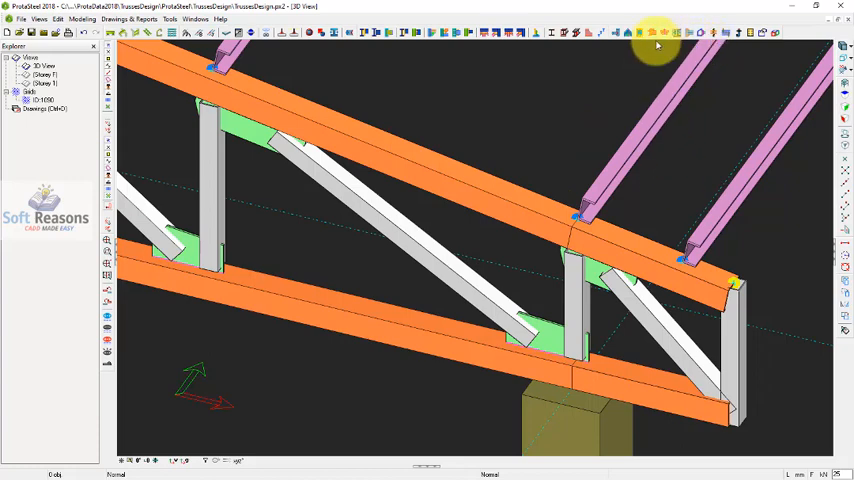
{"action": "mouse_move", "coordinate": [526, 36]}
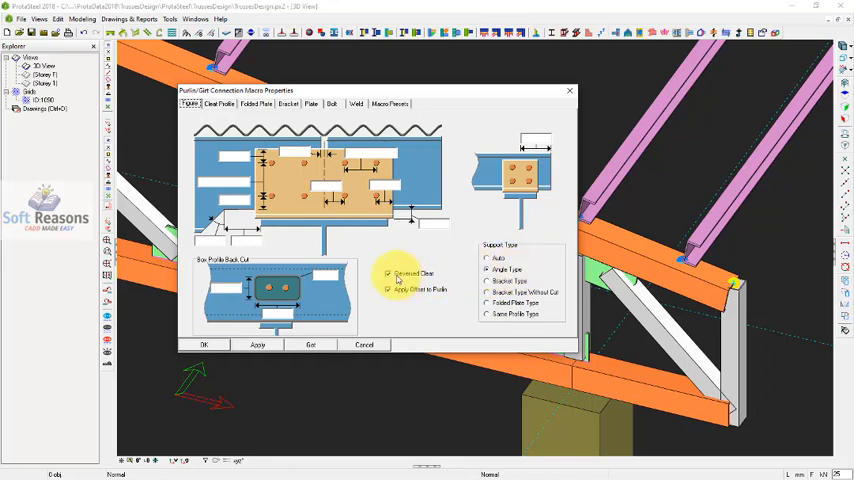
{"action": "left_click", "coordinate": [257, 344]}
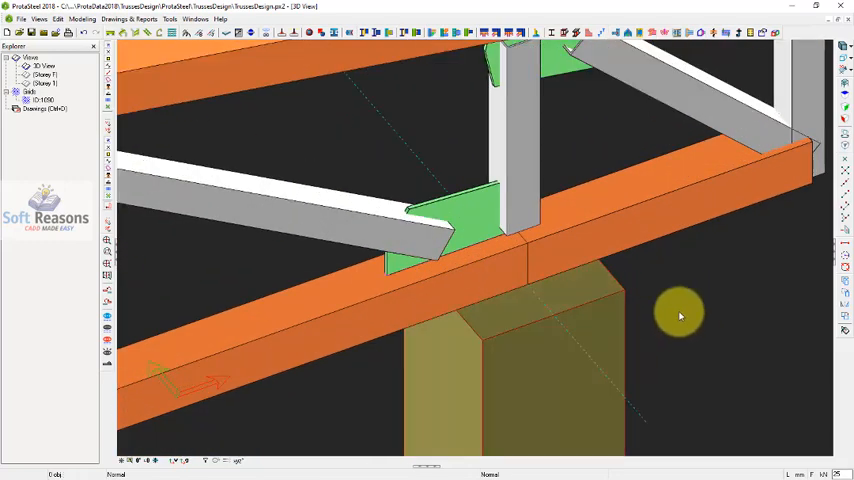
Orbit the model to view the purlin cleats and the column top.
{"action": "left_click_drag", "start_coordinate": [680, 316], "coordinate": [500, 270]}
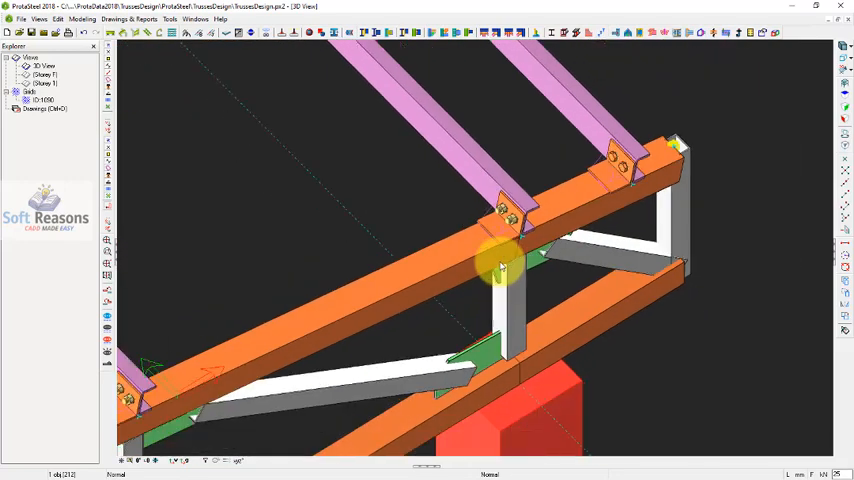
{"action": "left_click_drag", "start_coordinate": [500, 265], "coordinate": [505, 375]}
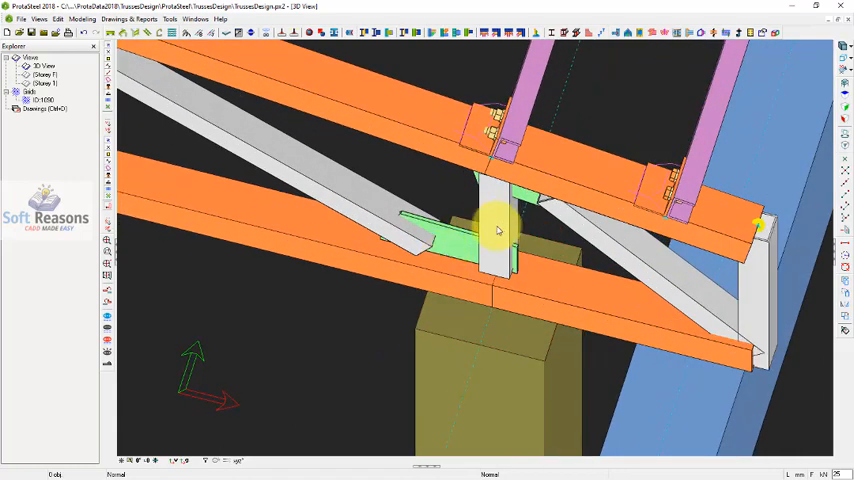
{"action": "mouse_move", "coordinate": [507, 340]}
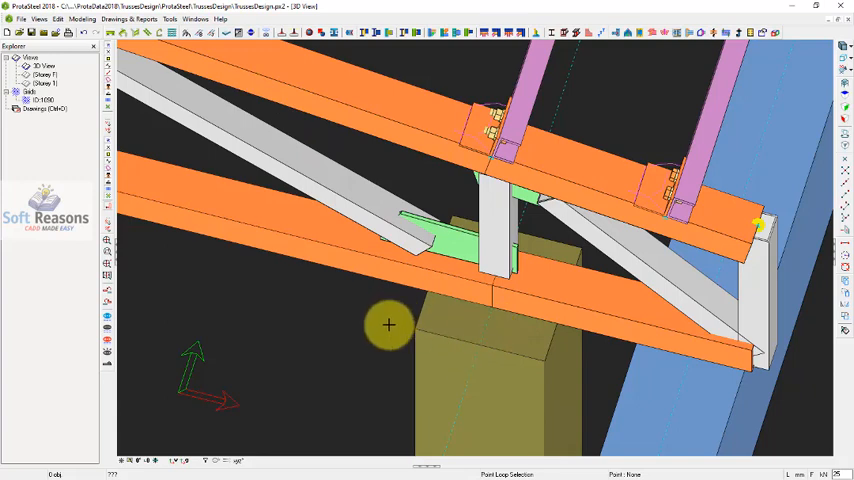
{"action": "mouse_move", "coordinate": [414, 330]}
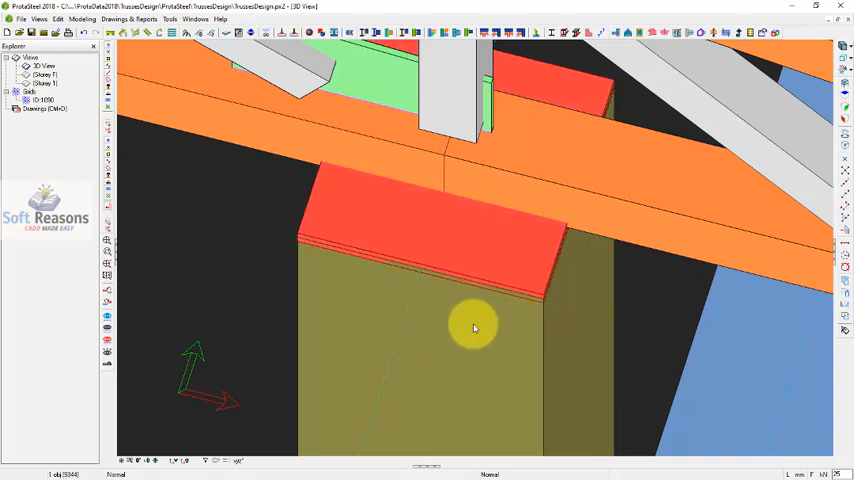
{"action": "mouse_move", "coordinate": [453, 330]}
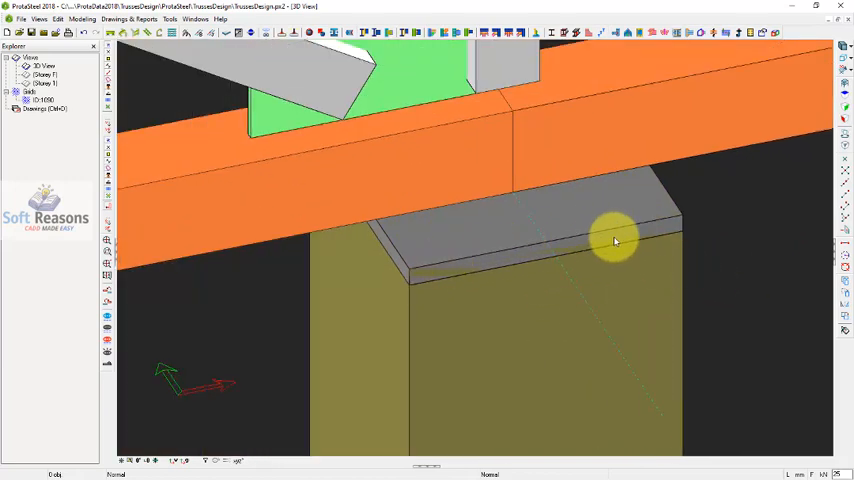
{"action": "mouse_move", "coordinate": [535, 251]}
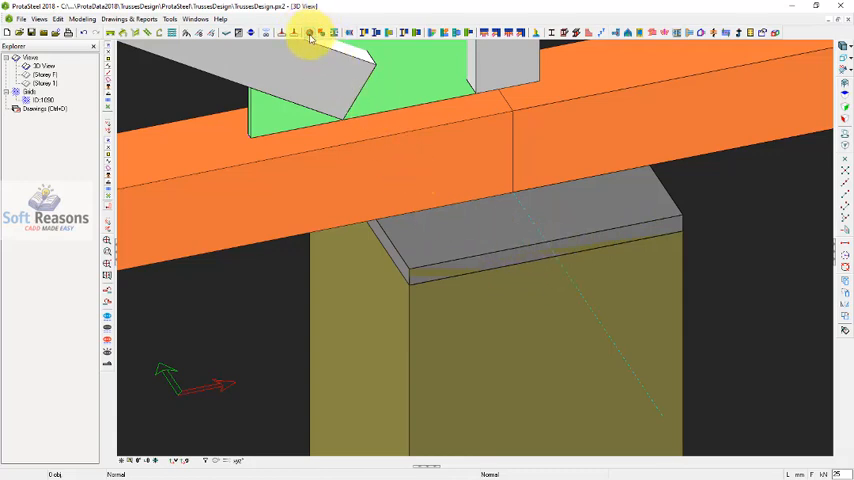
Start the plate modification command from the toolbar.
{"action": "left_click", "coordinate": [300, 38]}
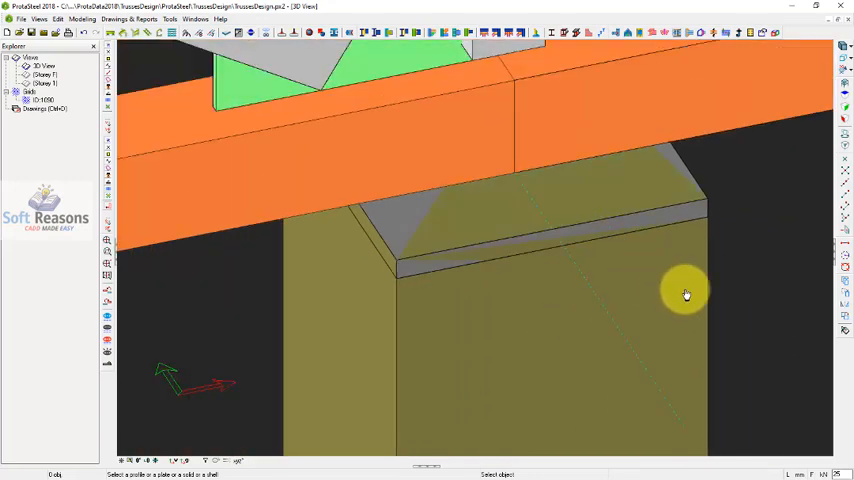
{"action": "mouse_move", "coordinate": [705, 262]}
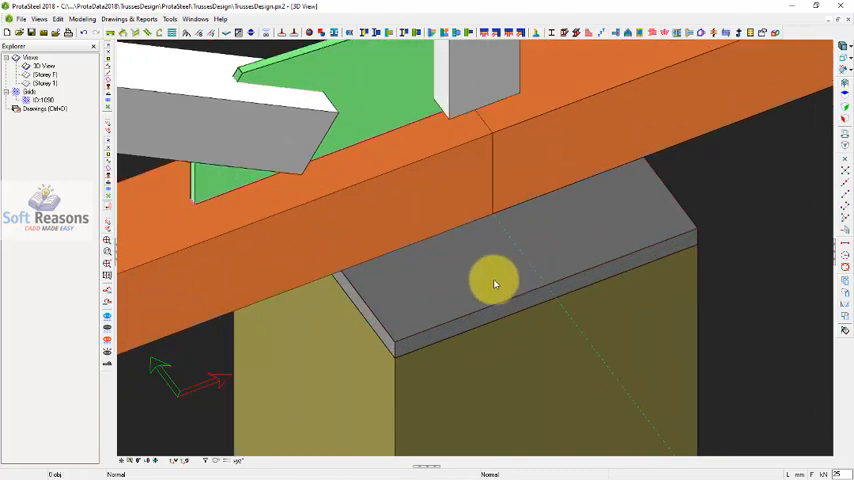
{"action": "mouse_move", "coordinate": [512, 186]}
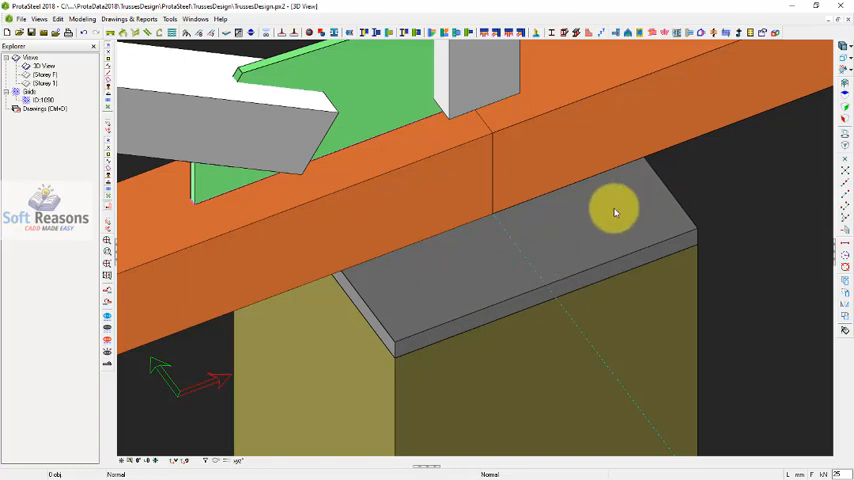
{"action": "mouse_move", "coordinate": [405, 224]}
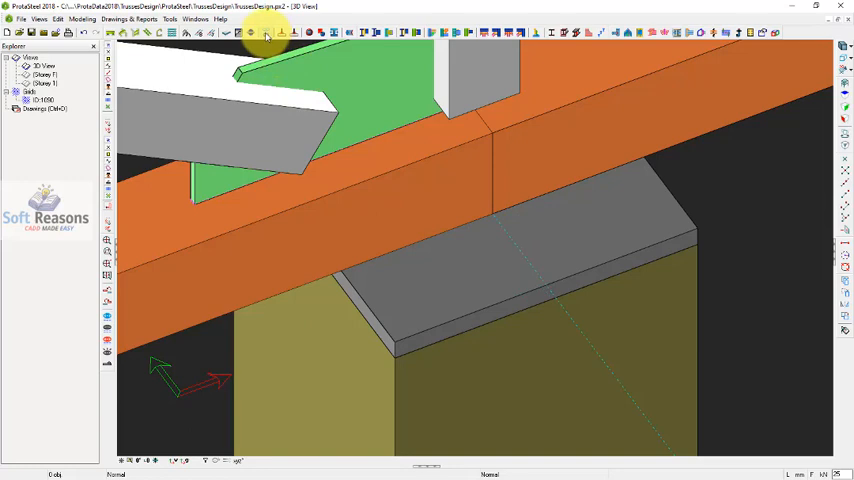
{"action": "mouse_move", "coordinate": [252, 38]}
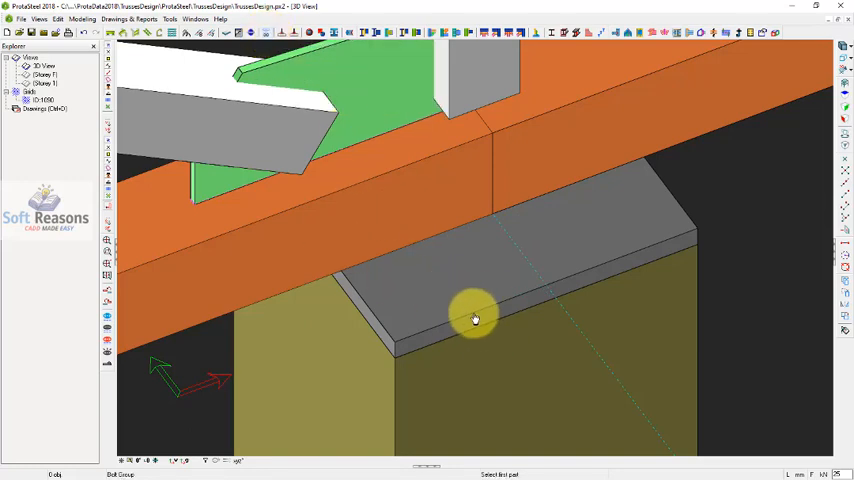
{"action": "mouse_move", "coordinate": [486, 313]}
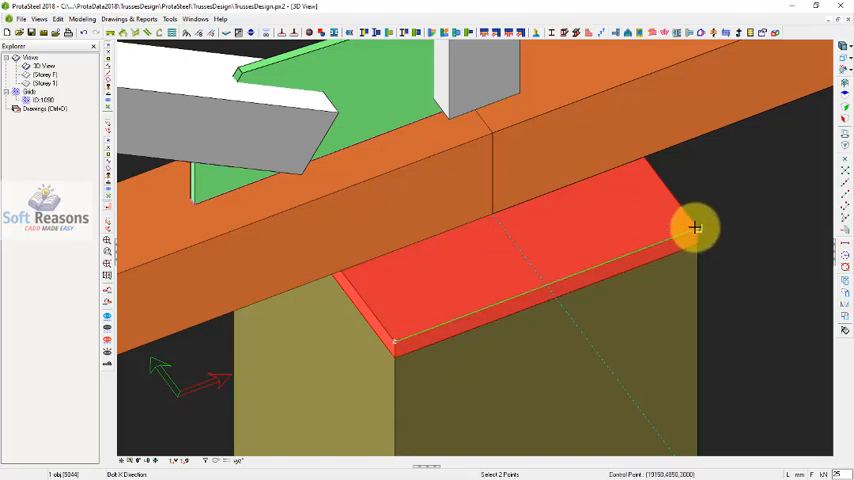
Pick the second bolt direction point on the plate and dismiss the intersection error.
{"action": "left_click", "coordinate": [694, 227]}
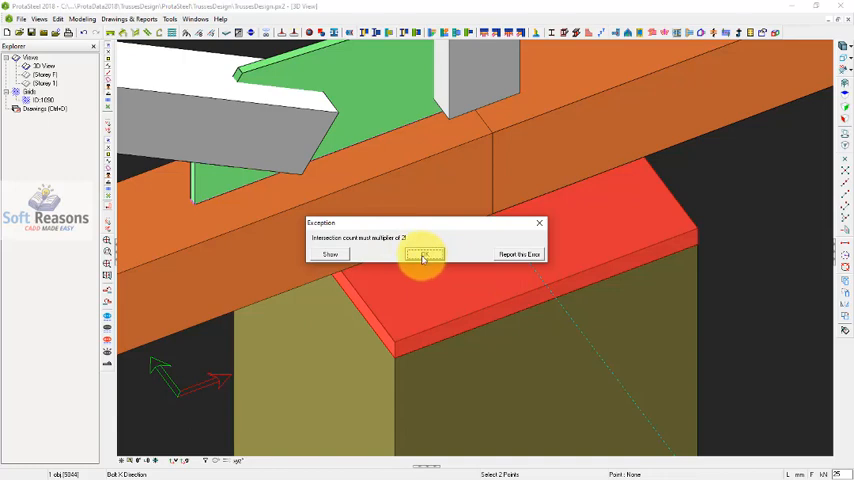
{"action": "left_click", "coordinate": [425, 252]}
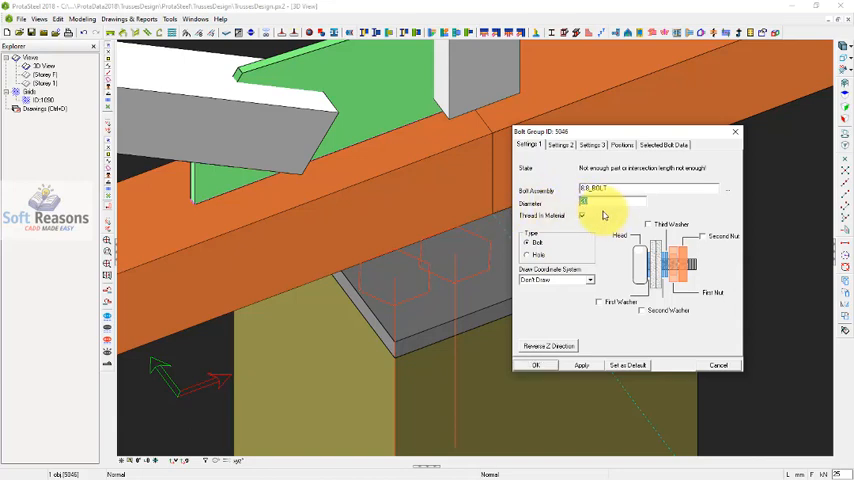
Step through the Bolt Group settings pages to the bolt position layout.
{"action": "left_click", "coordinate": [561, 145]}
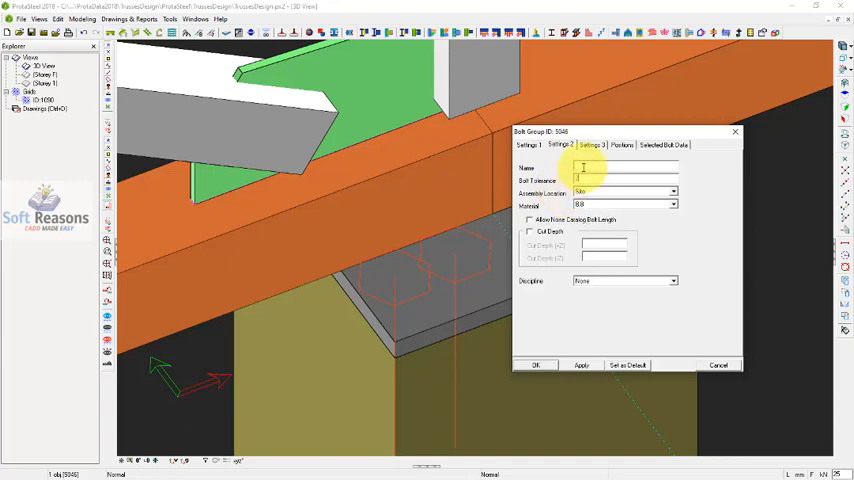
{"action": "left_click", "coordinate": [593, 145]}
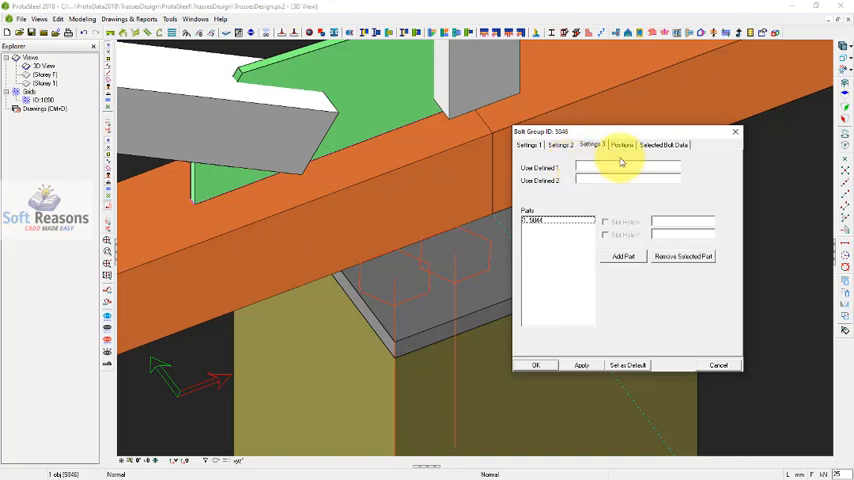
{"action": "left_click", "coordinate": [621, 145]}
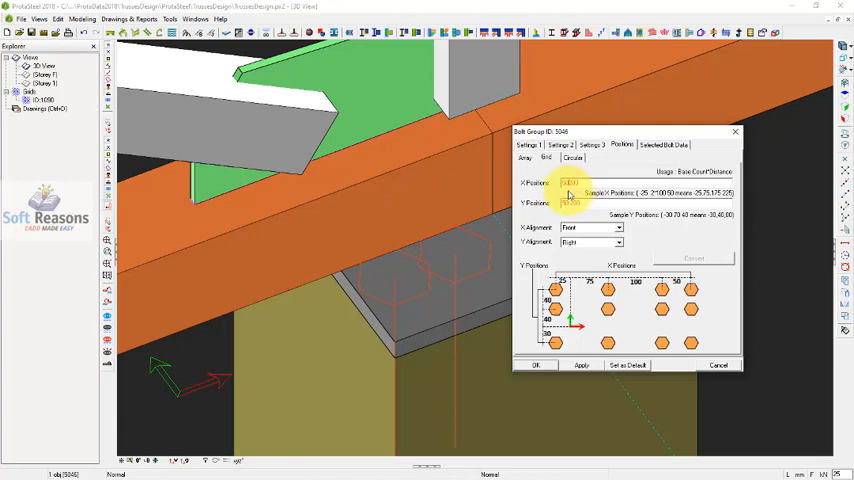
Apply the bolt grid positions and close the Bolt Group dialog.
{"action": "left_click", "coordinate": [582, 365]}
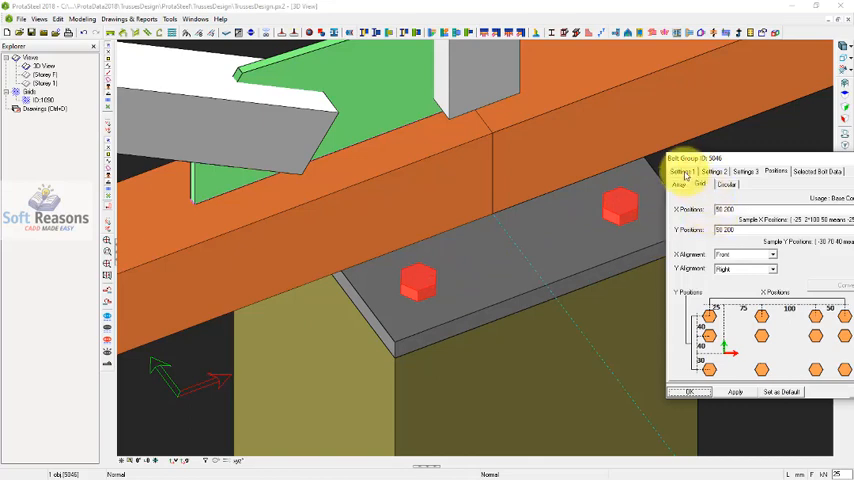
{"action": "left_click", "coordinate": [680, 171]}
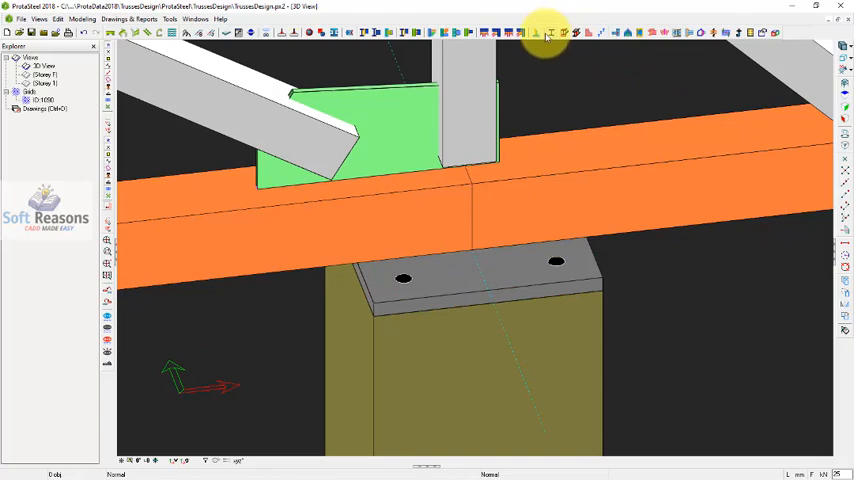
{"action": "mouse_move", "coordinate": [742, 38]}
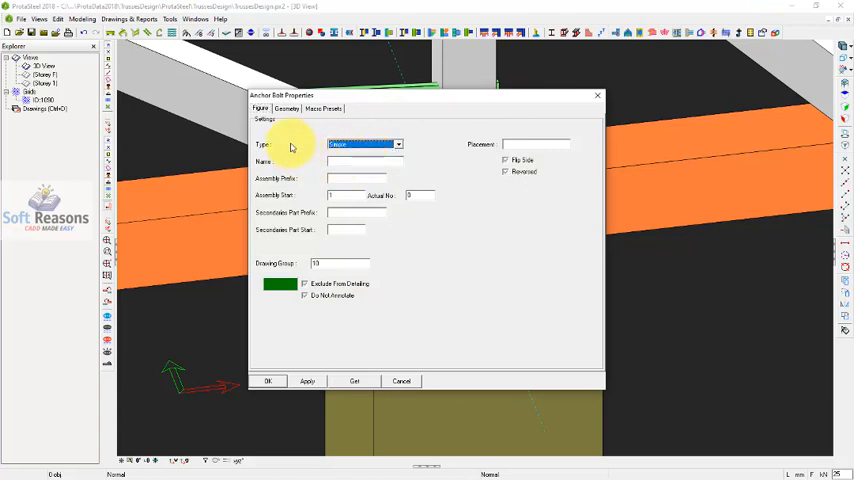
Set the anchor bolt geometry to name M16, diameter 16, and confirm.
{"action": "left_click", "coordinate": [285, 109]}
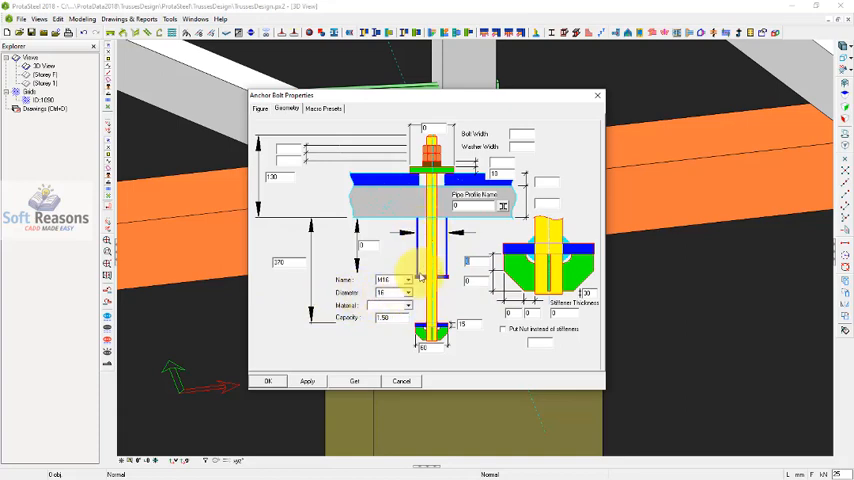
{"action": "left_click", "coordinate": [409, 291]}
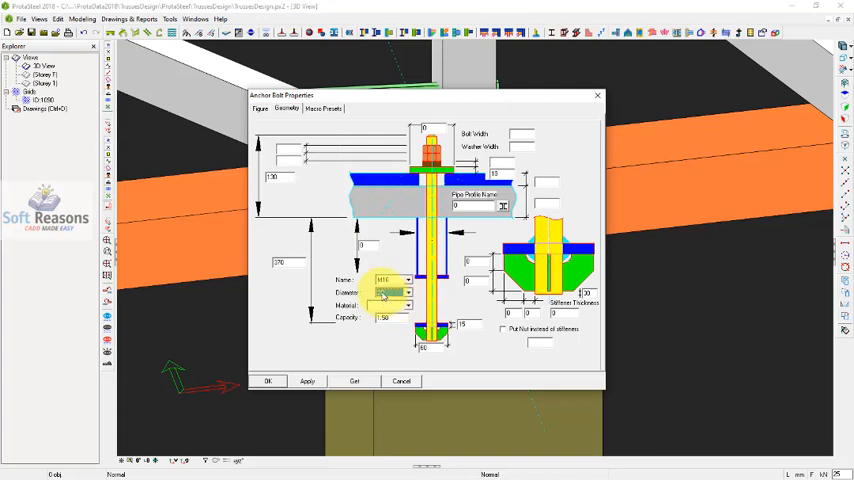
{"action": "left_click", "coordinate": [418, 292]}
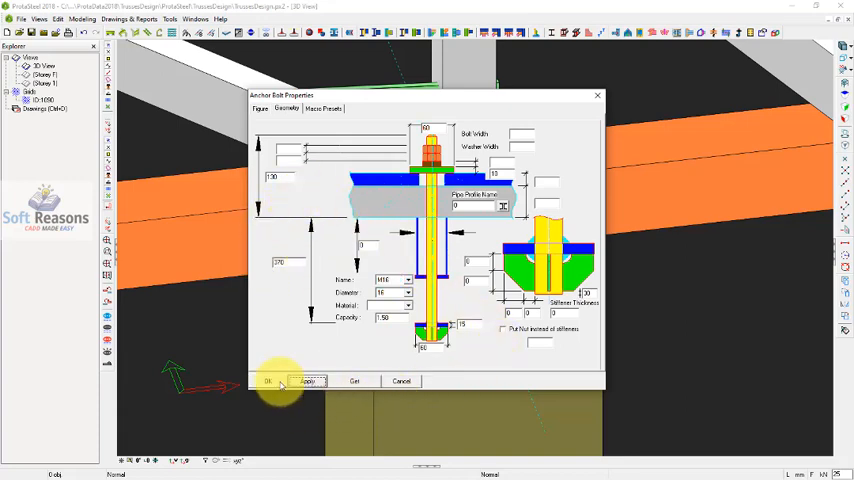
{"action": "left_click", "coordinate": [267, 381]}
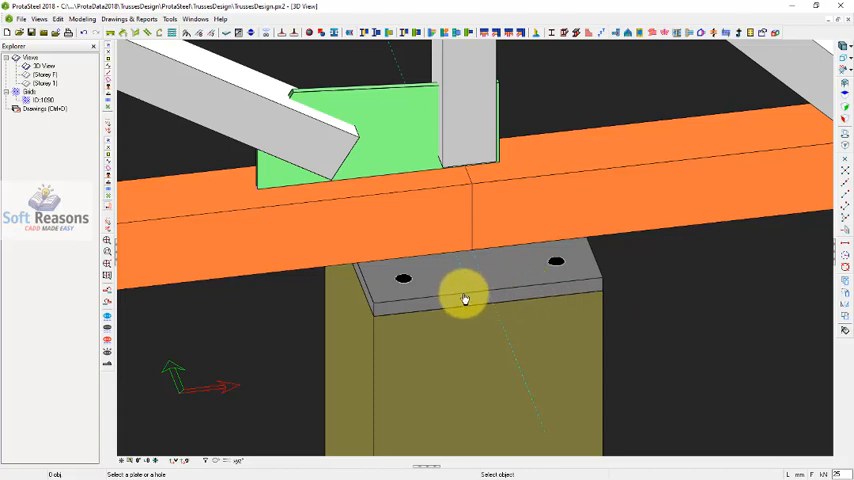
{"action": "mouse_move", "coordinate": [419, 302]}
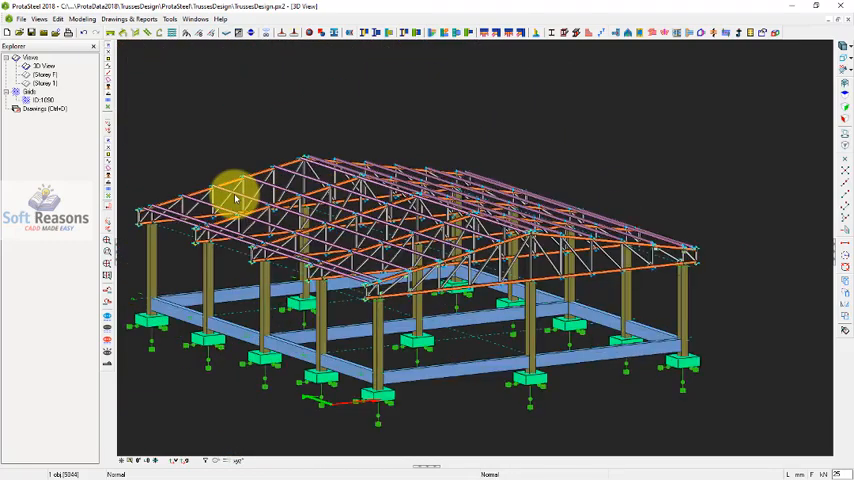
{"action": "mouse_move", "coordinate": [610, 330]}
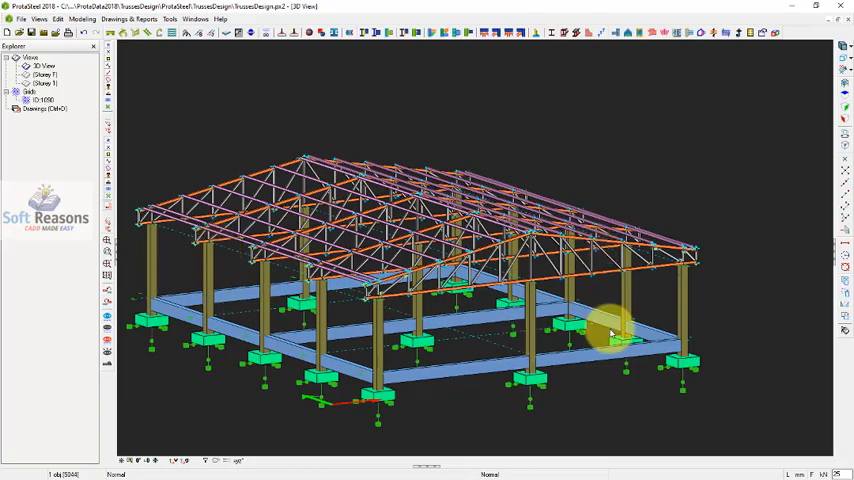